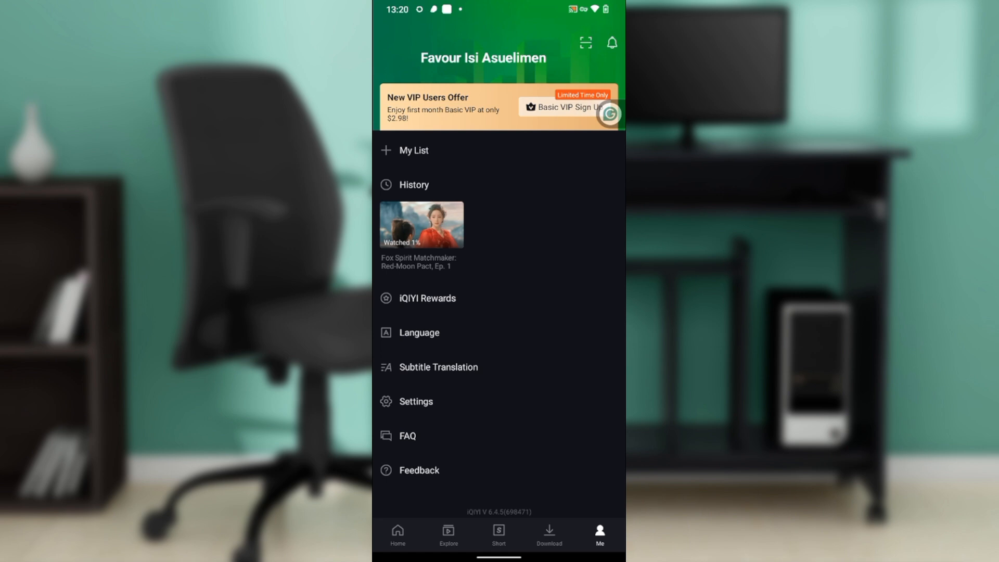
Return from the account page to the home feed of recommended shows
{"action": "left_click", "coordinate": [397, 534]}
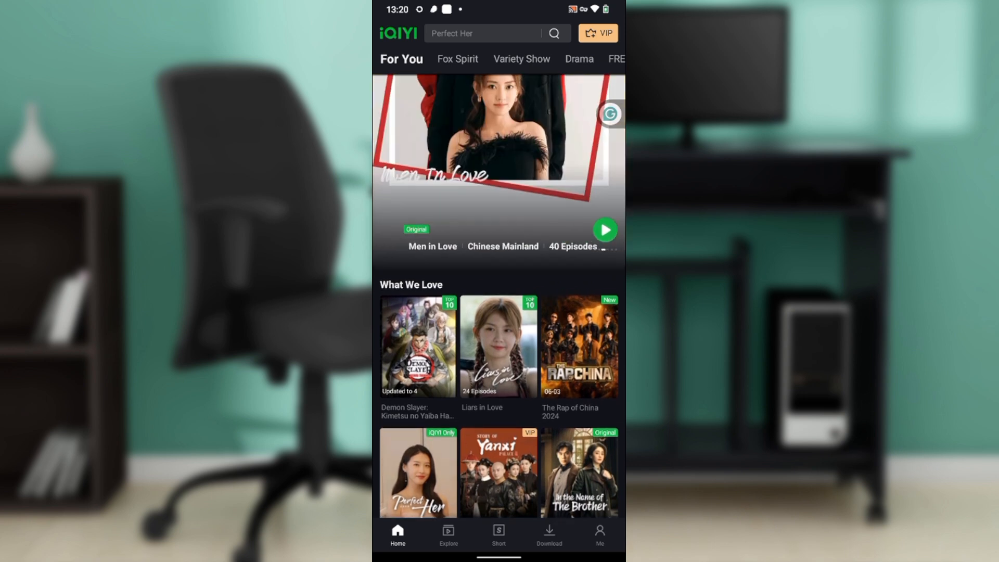
Go back to the Me account page listing history and app options
{"action": "left_click", "coordinate": [598, 535]}
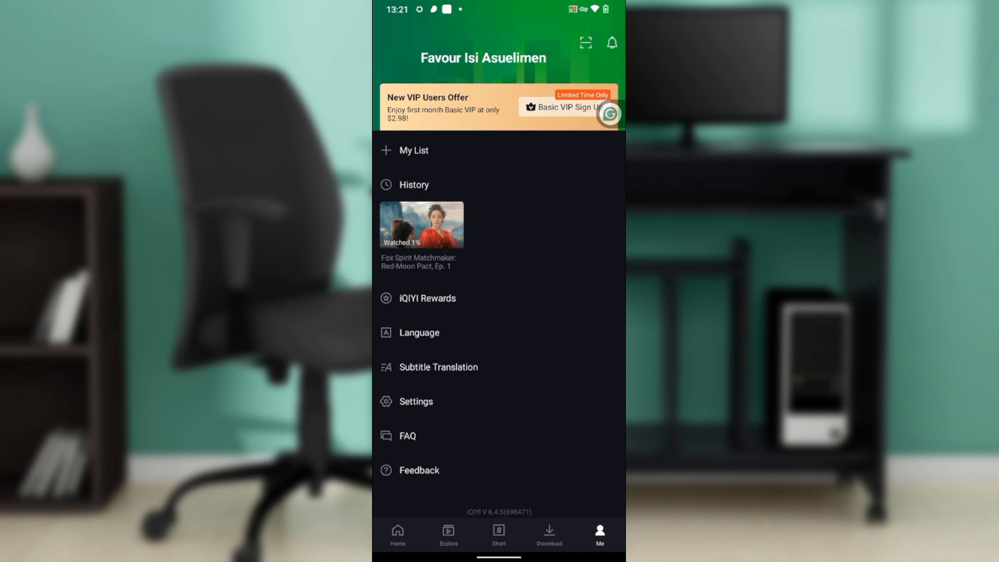
Enter Settings toward Playback & Download, where picture-in-picture mode is on
{"action": "left_click", "coordinate": [415, 401]}
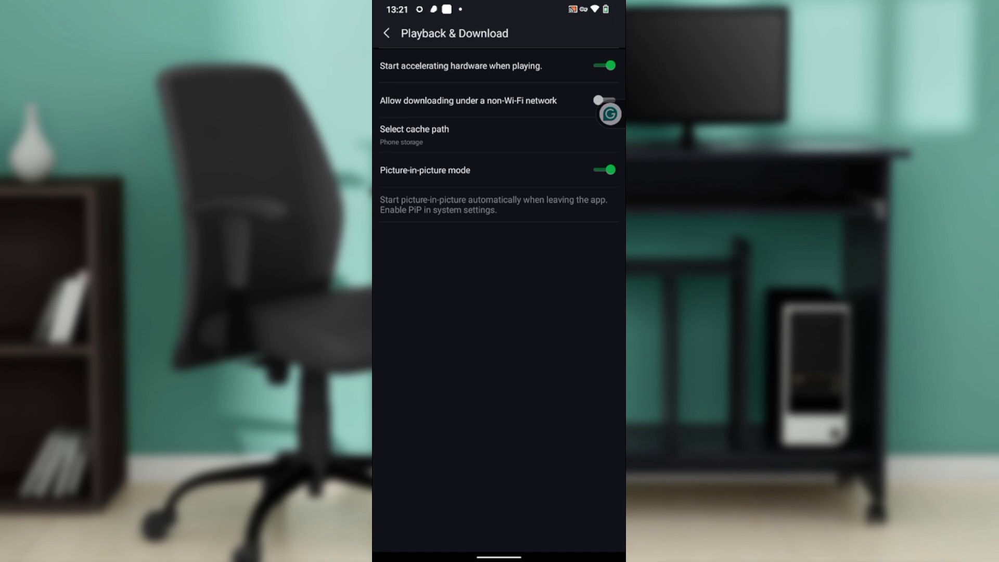
{"action": "left_click", "coordinate": [602, 170]}
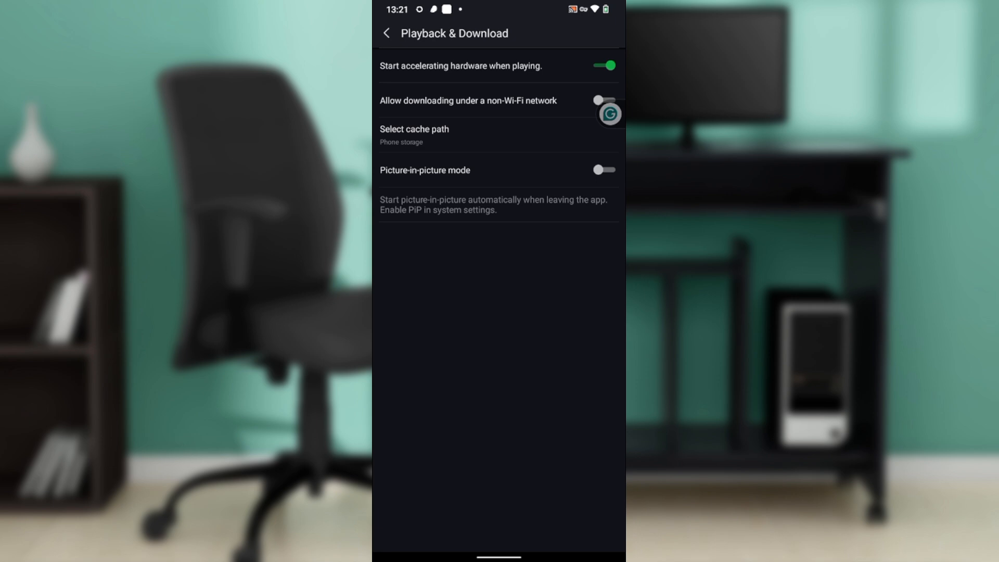
{"action": "left_click", "coordinate": [603, 169]}
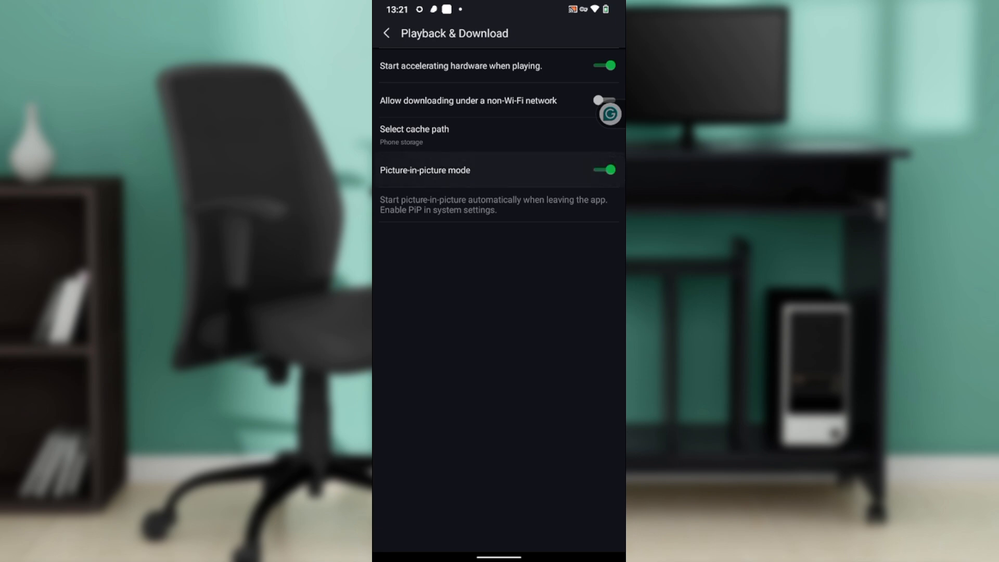